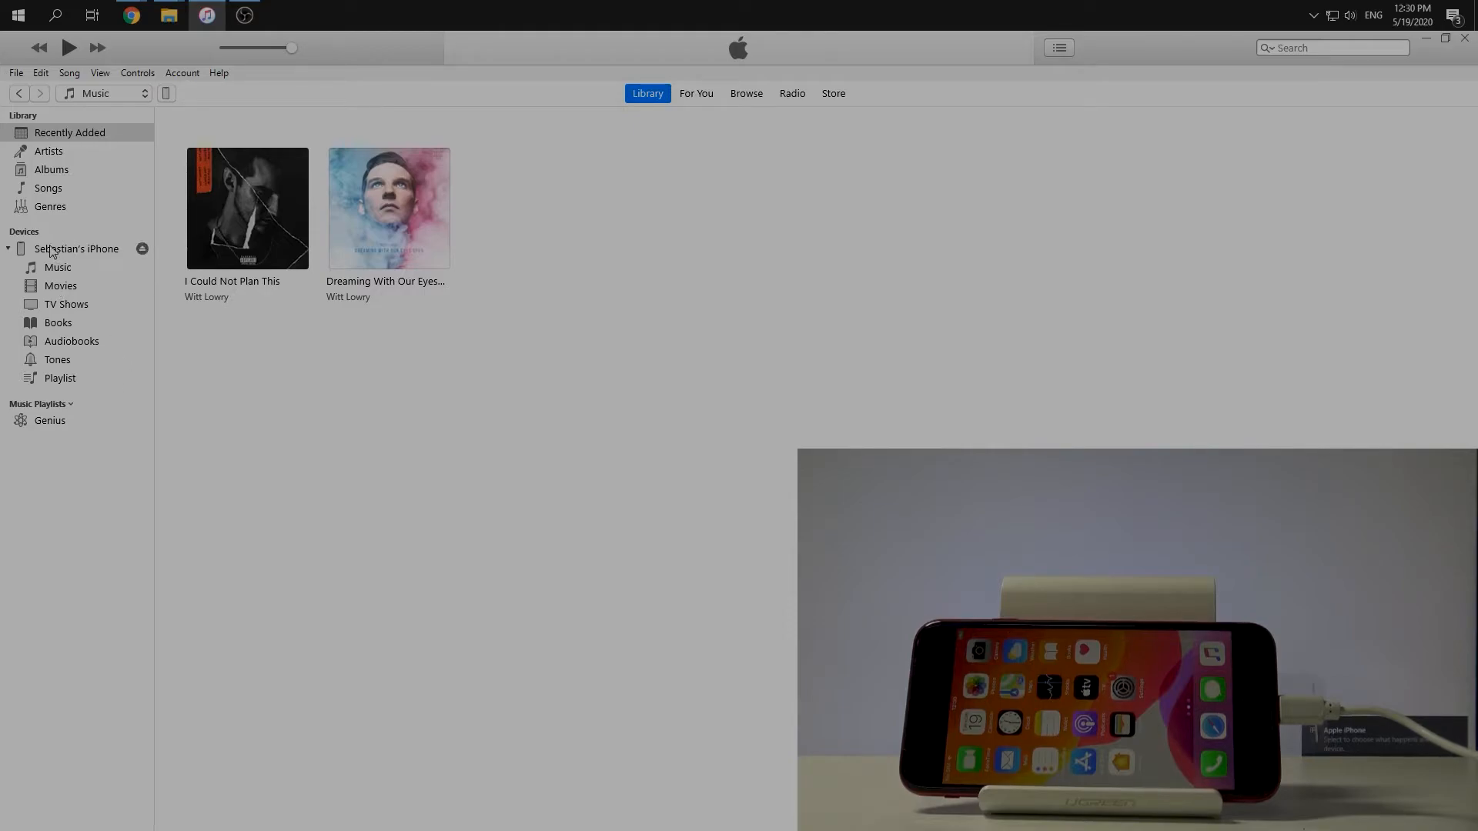
Show the connected iPhone's empty Music section from the Devices sidebar.
click(57, 266)
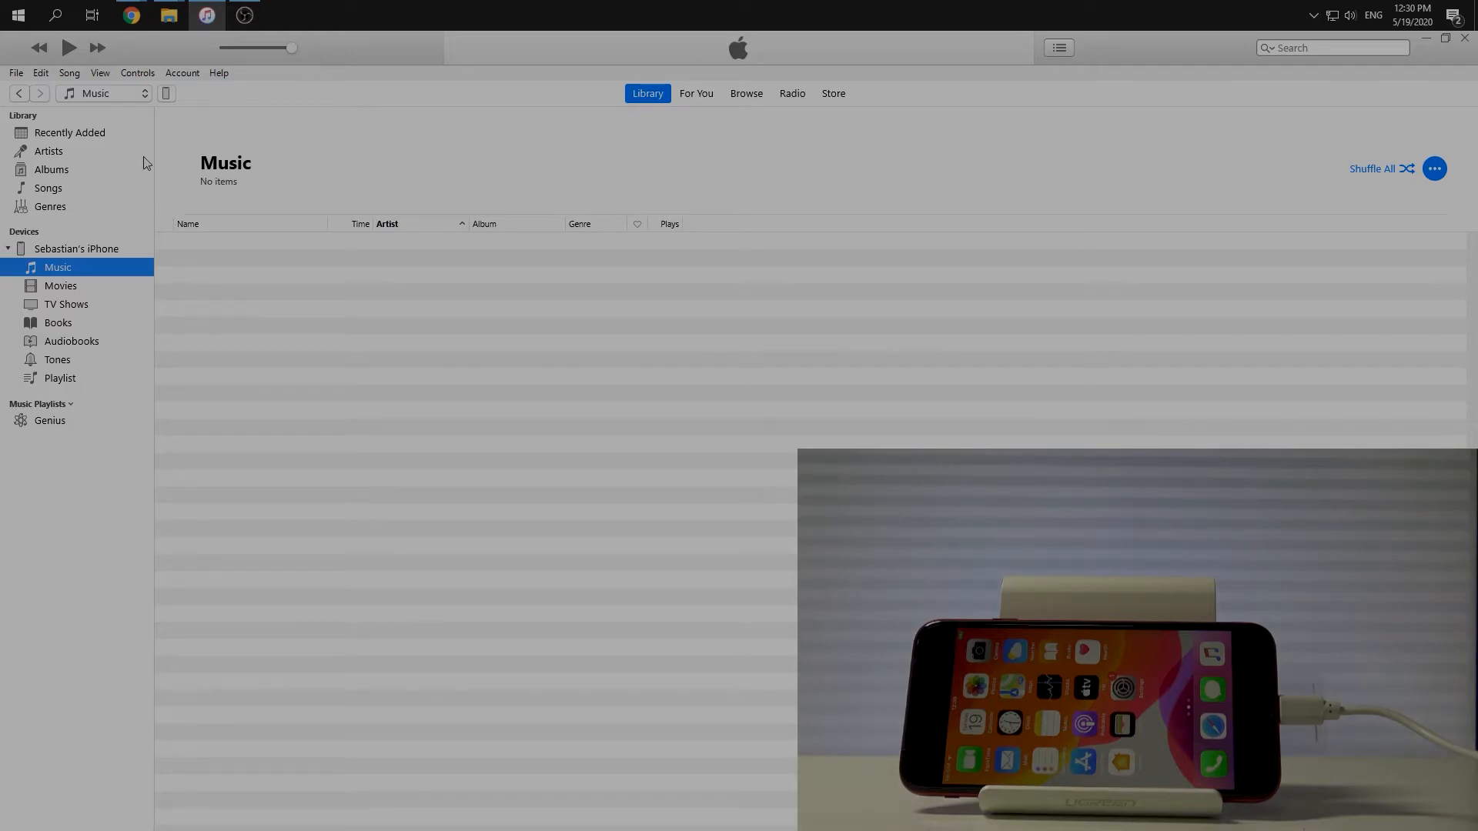
mouse_move(169, 15)
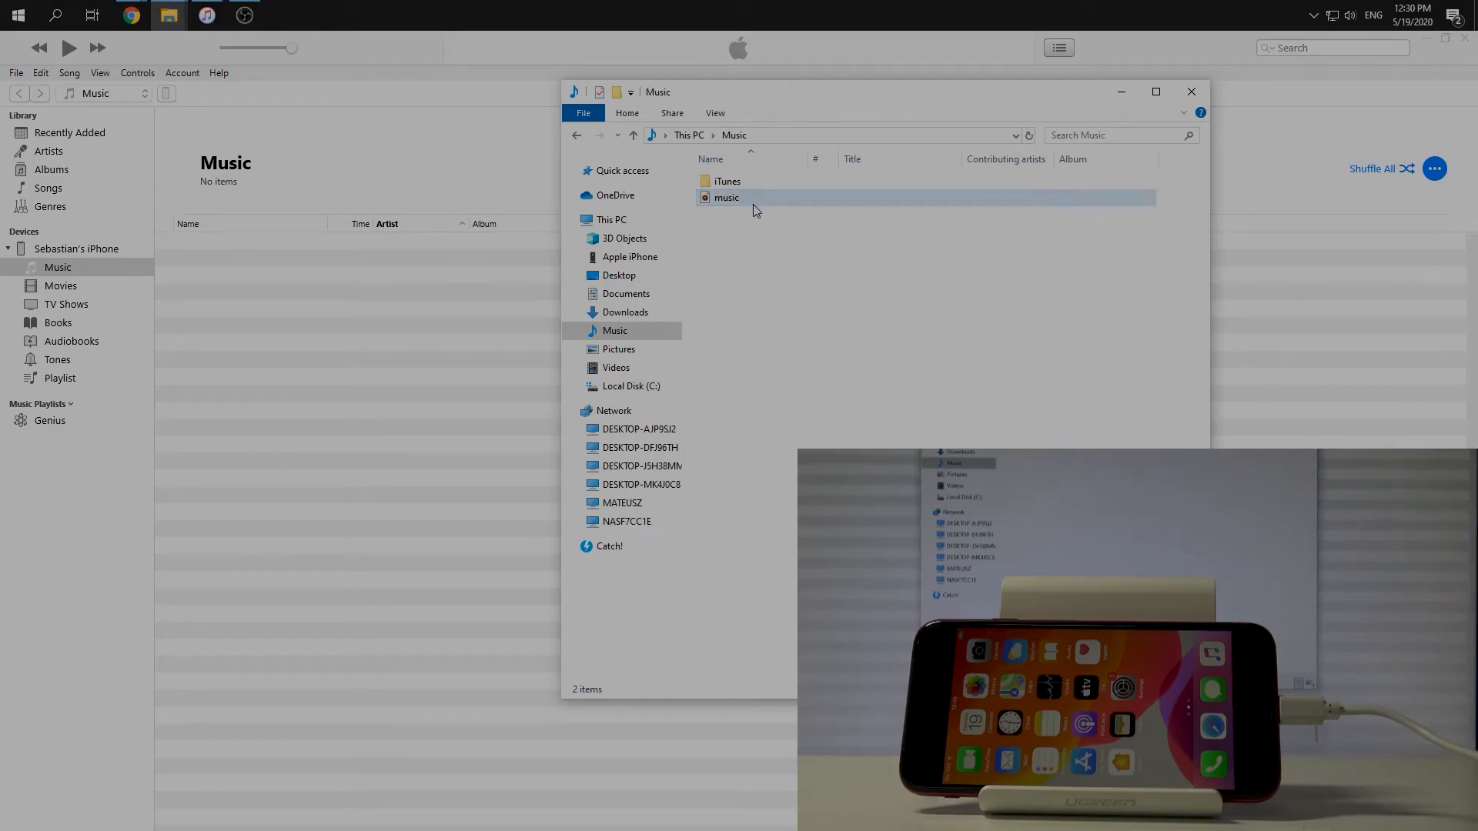
mouse_move(755, 199)
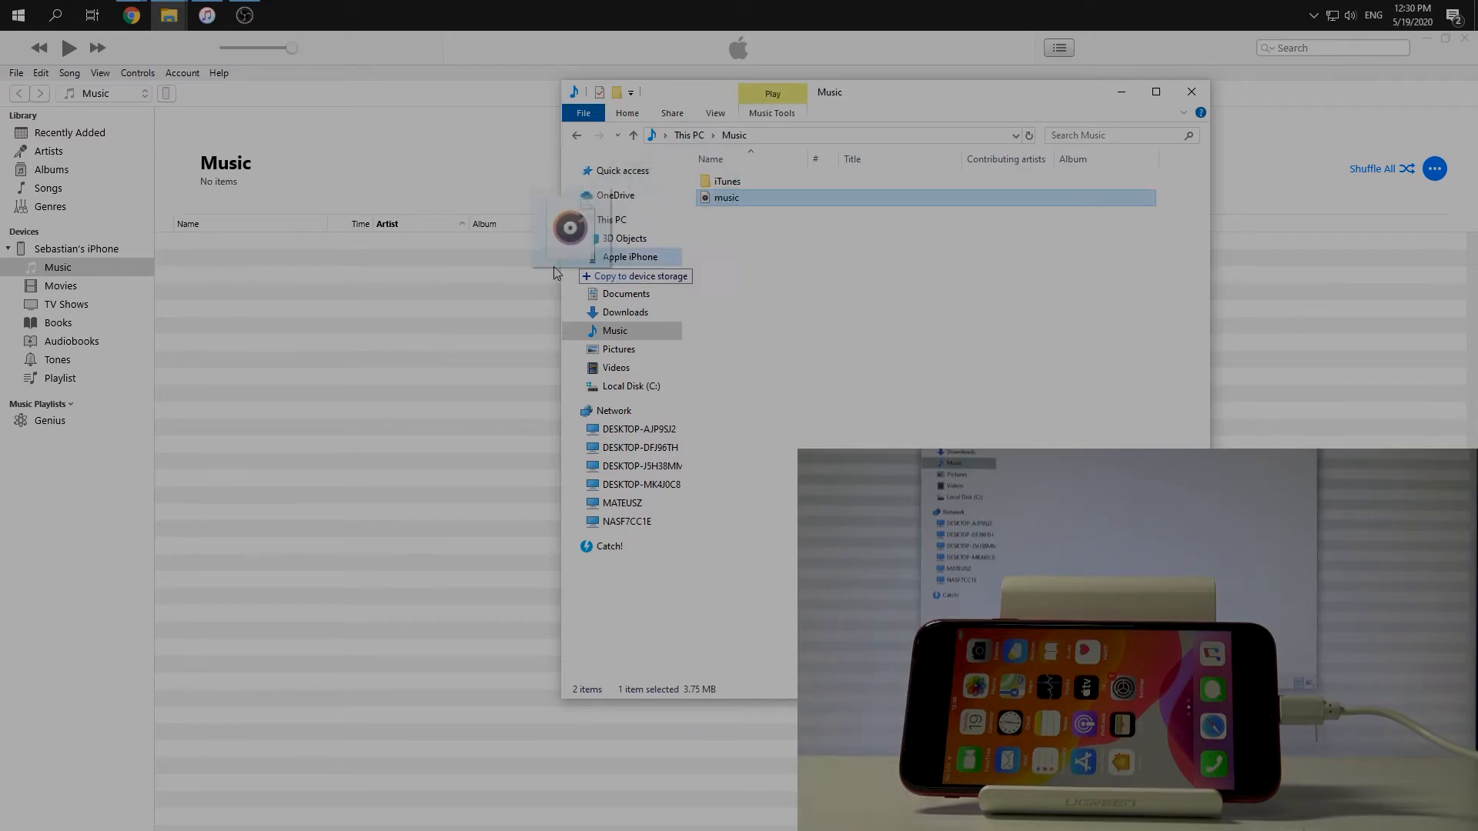
Drag the 'music' MP3 from the PC Music folder onto the iPhone's Music list.
drag(568, 227, 412, 288)
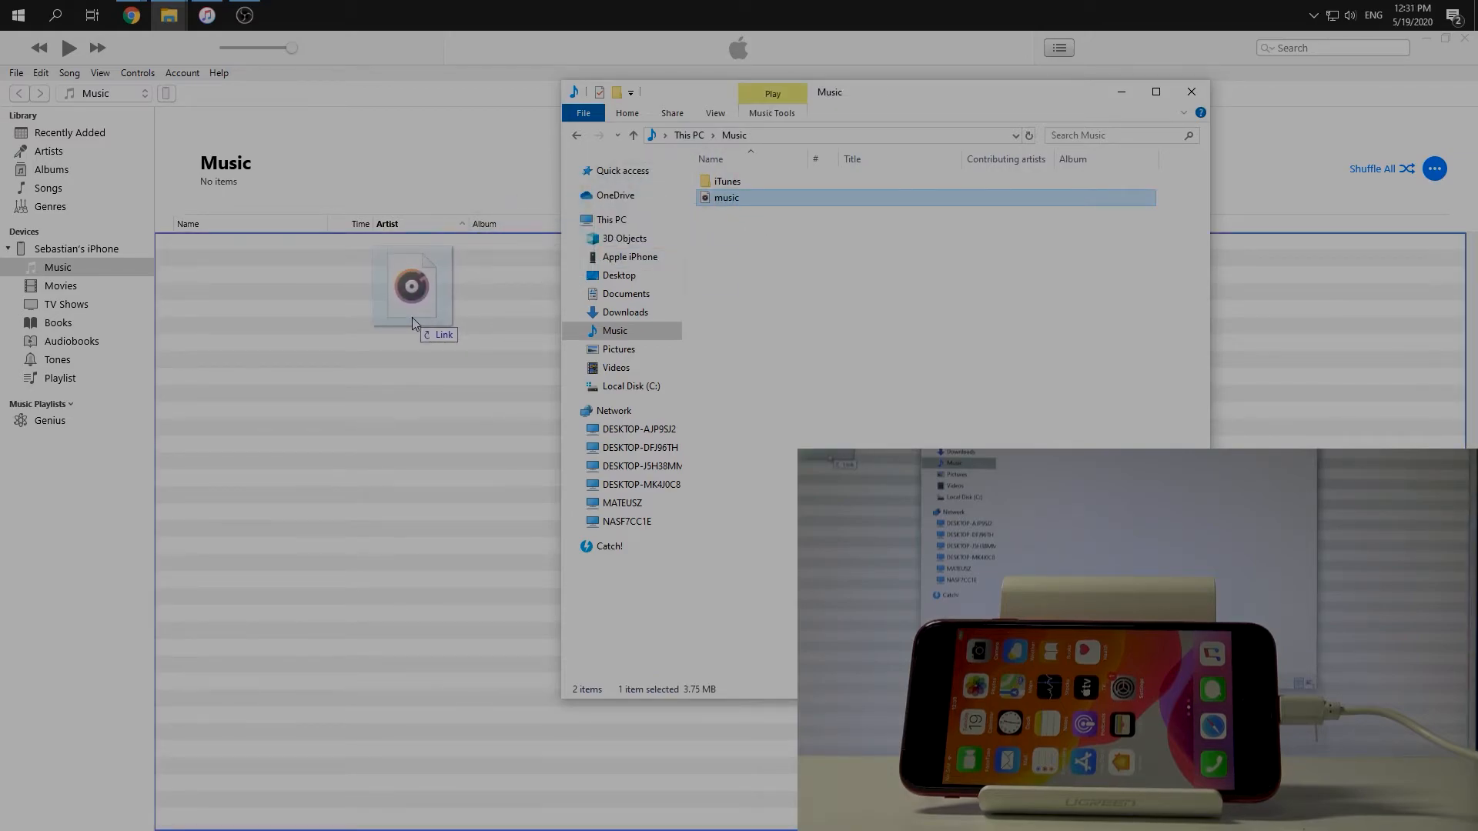